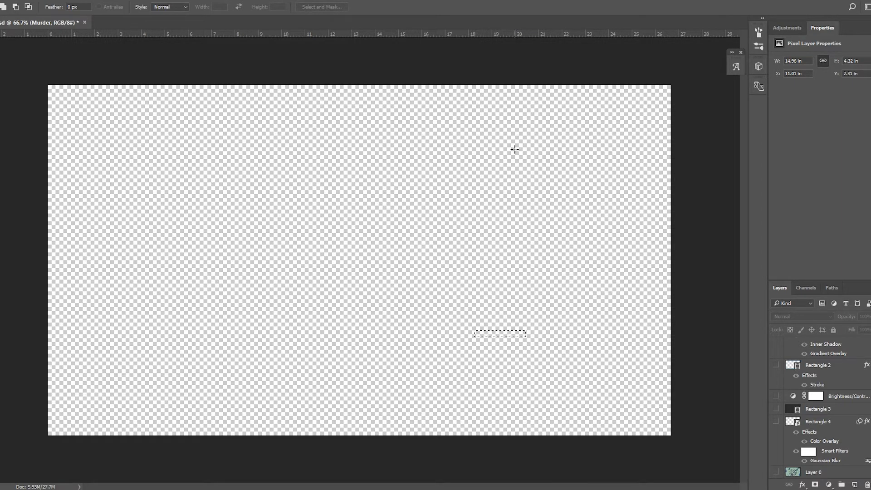
{"action": "mouse_move", "coordinate": [510, 147]}
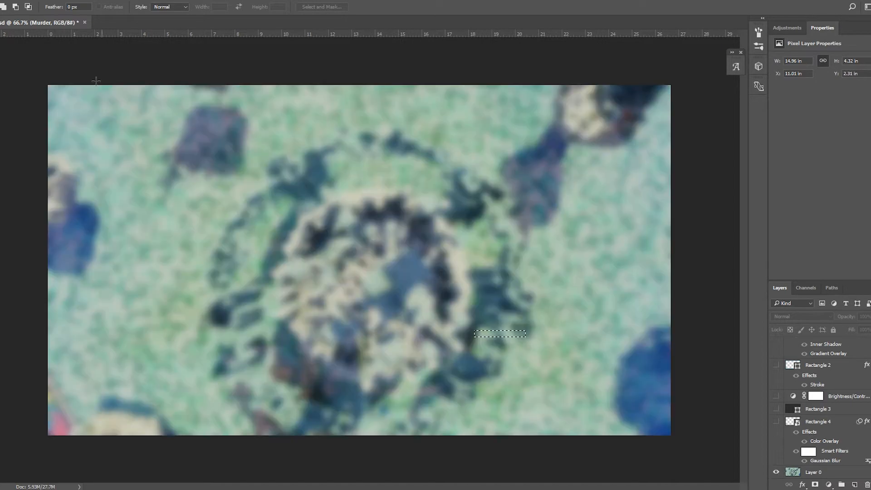
{"action": "mouse_move", "coordinate": [154, 132]}
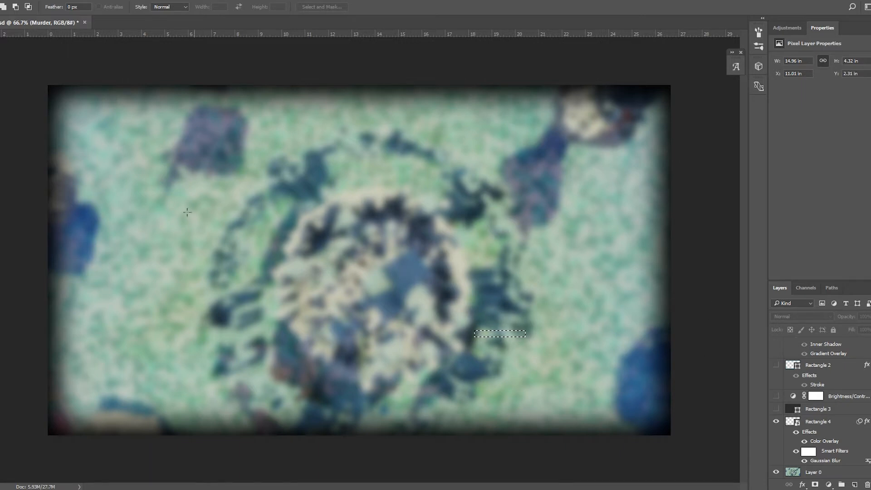
{"action": "mouse_move", "coordinate": [349, 253]}
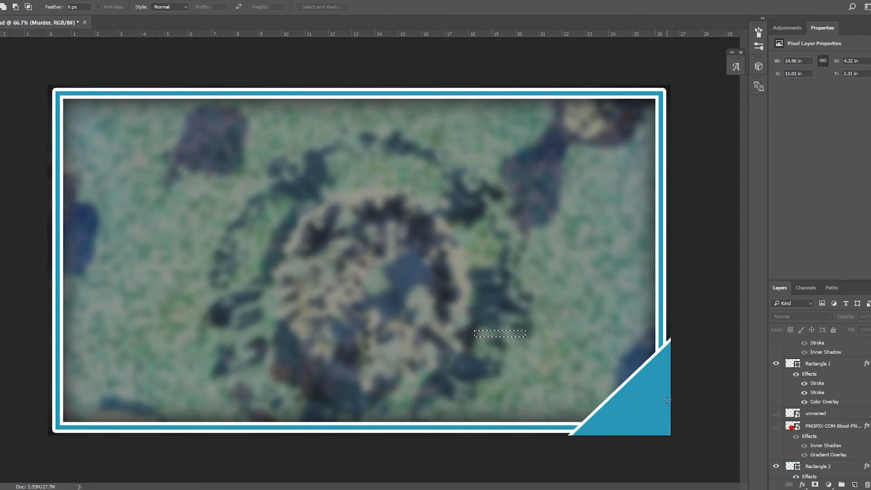
{"action": "mouse_move", "coordinate": [730, 409]}
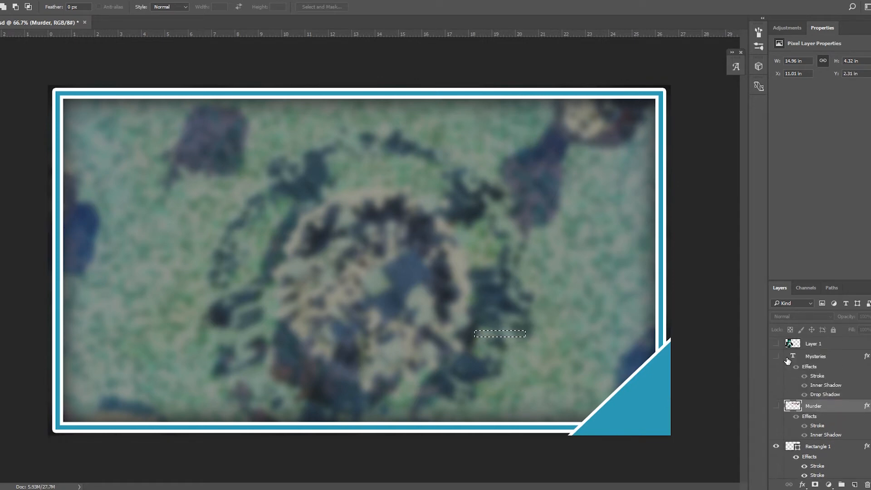
Make the Minecraft character render and the bloody MURDER title layers visible
{"action": "left_click", "coordinate": [776, 343]}
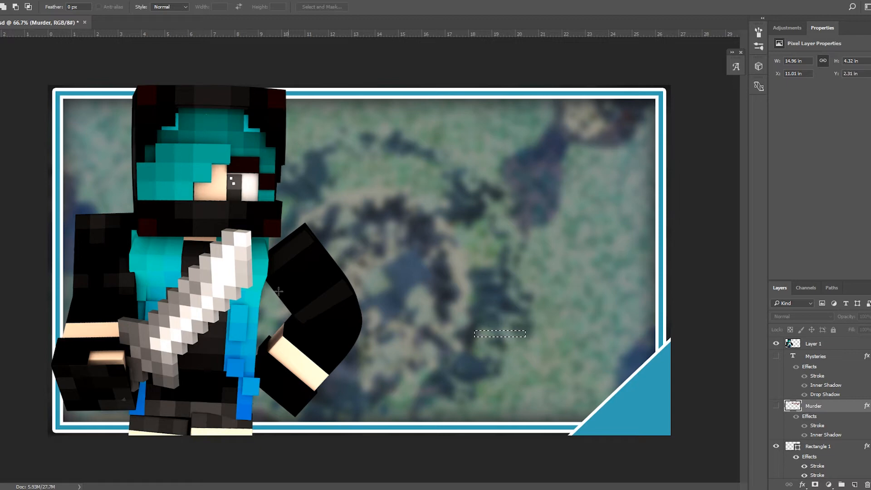
{"action": "mouse_move", "coordinate": [267, 336]}
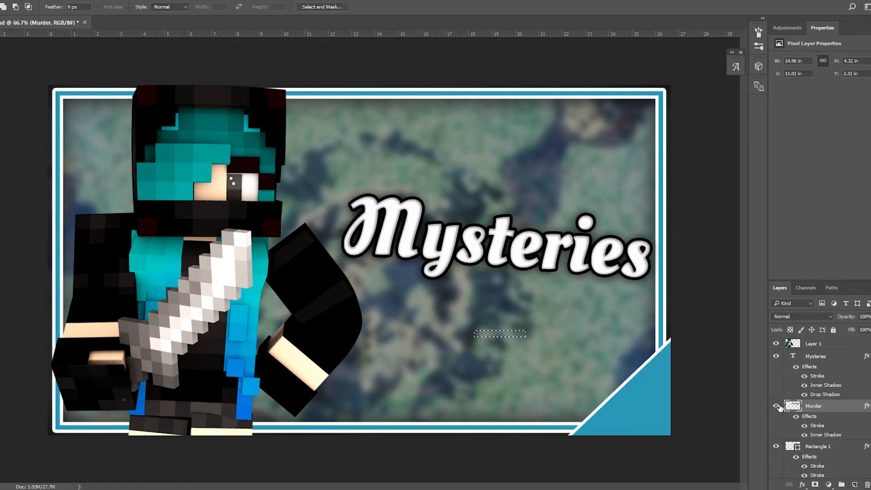
{"action": "left_click", "coordinate": [776, 406]}
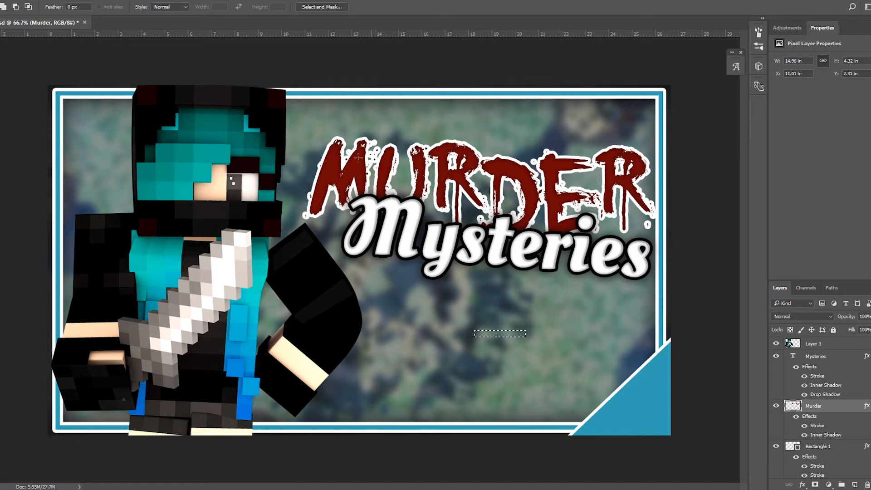
{"action": "mouse_move", "coordinate": [551, 180]}
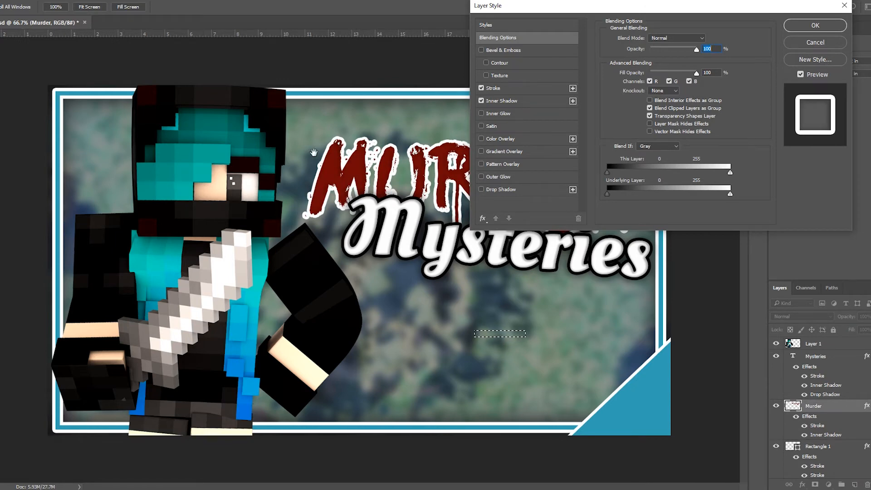
{"action": "left_click", "coordinate": [502, 101]}
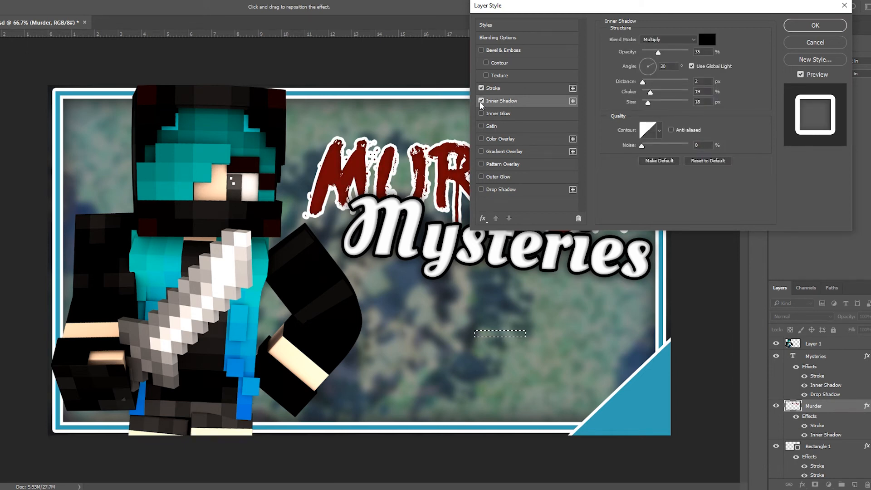
{"action": "left_click", "coordinate": [814, 25]}
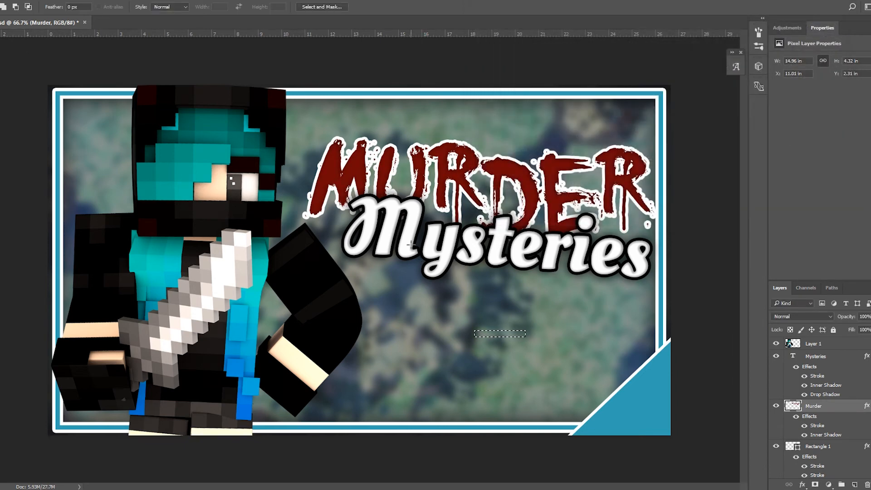
{"action": "double_click", "coordinate": [816, 356]}
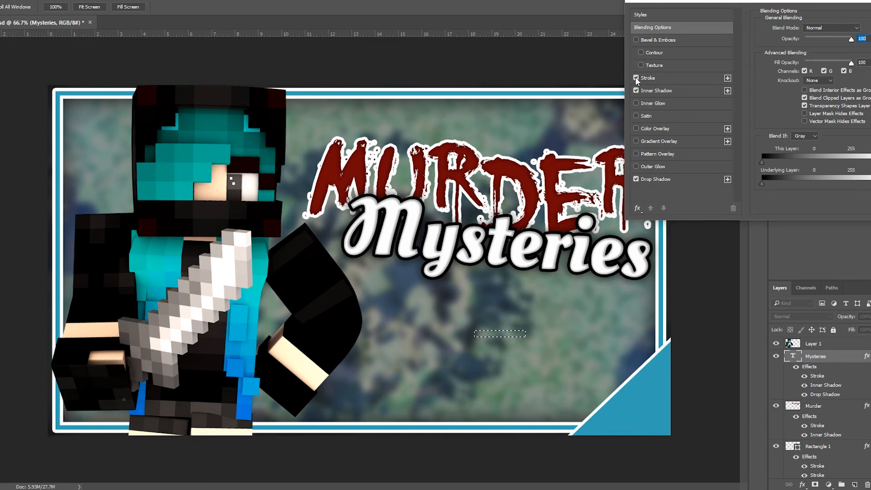
{"action": "left_click", "coordinate": [636, 78]}
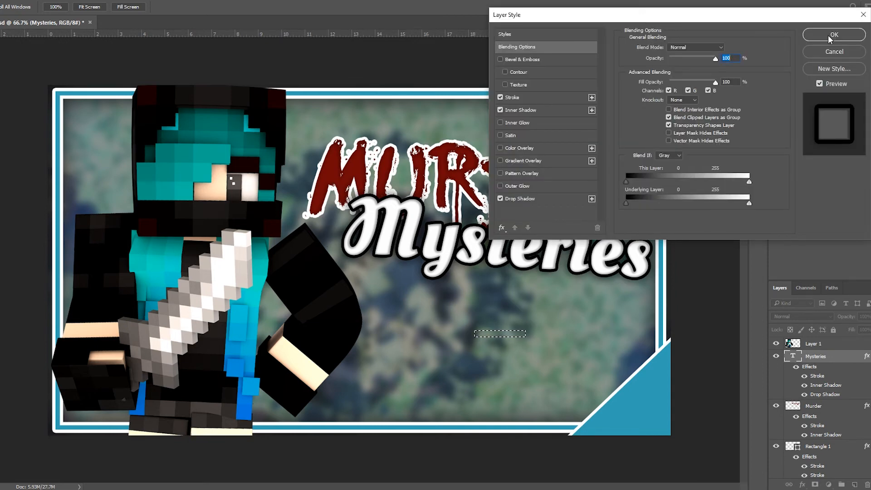
{"action": "left_click", "coordinate": [834, 35]}
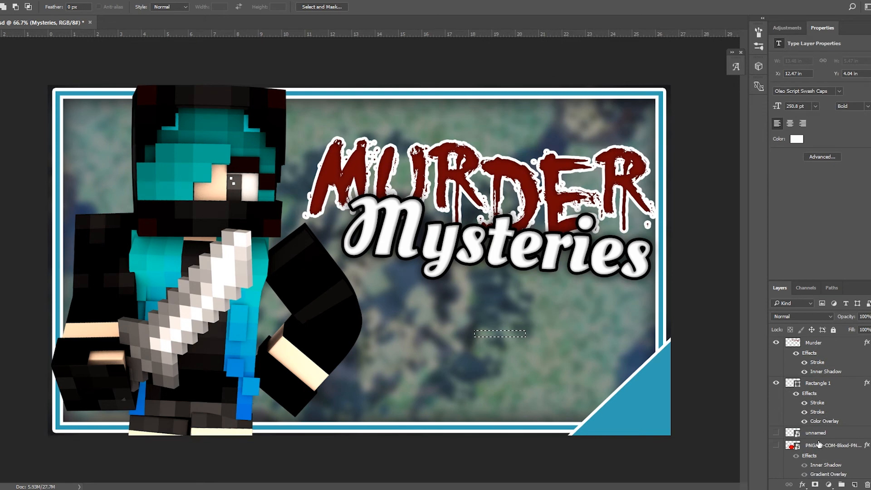
Show the blood splatter layer and add an inner shadow and radial dark red gradient overlay
{"action": "scroll", "scroll_direction": "down", "scroll_amount": 3}
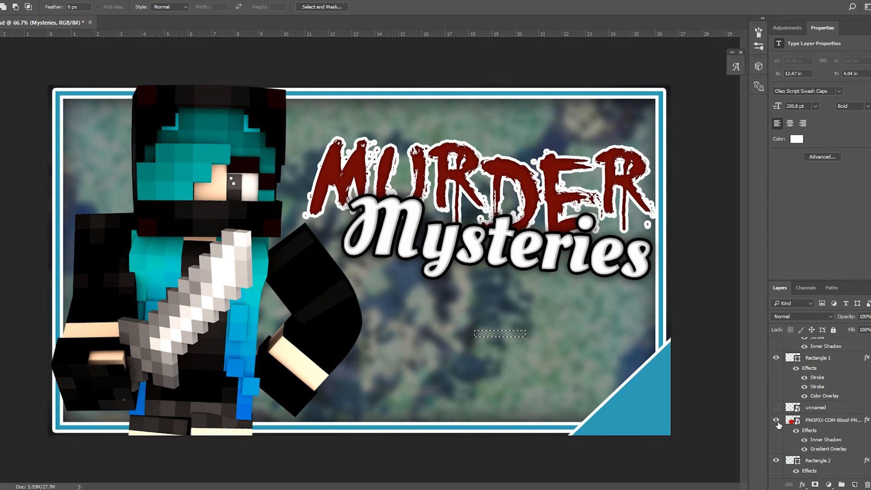
{"action": "left_click", "coordinate": [776, 420]}
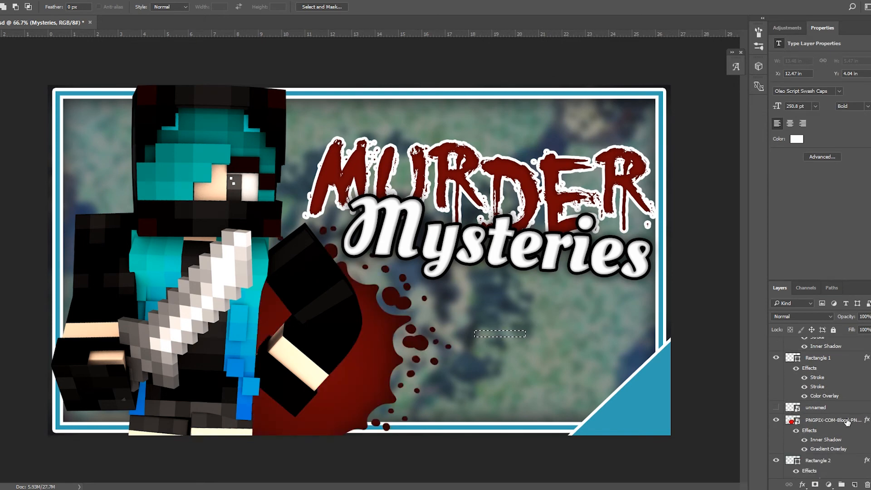
{"action": "double_click", "coordinate": [827, 420]}
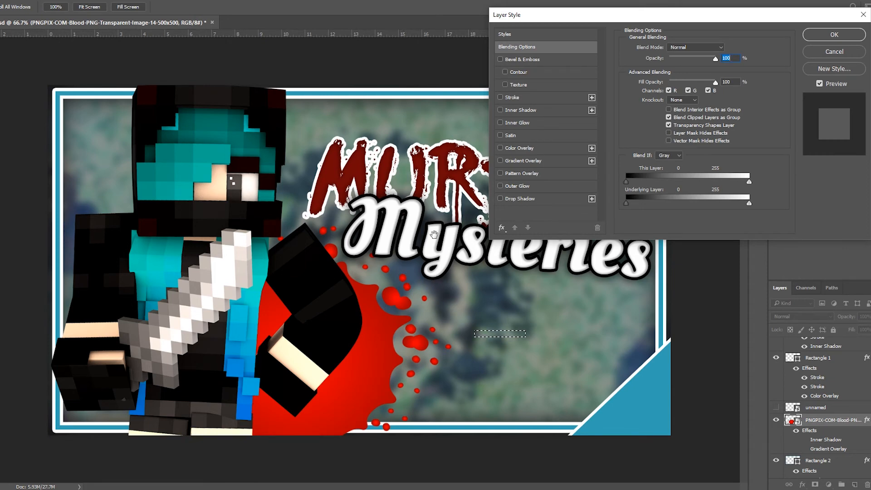
{"action": "mouse_move", "coordinate": [496, 119]}
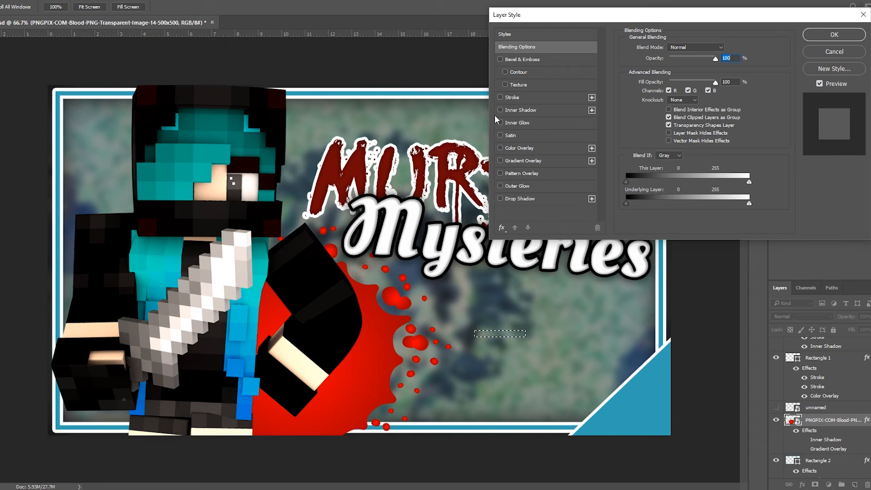
{"action": "left_click", "coordinate": [500, 109]}
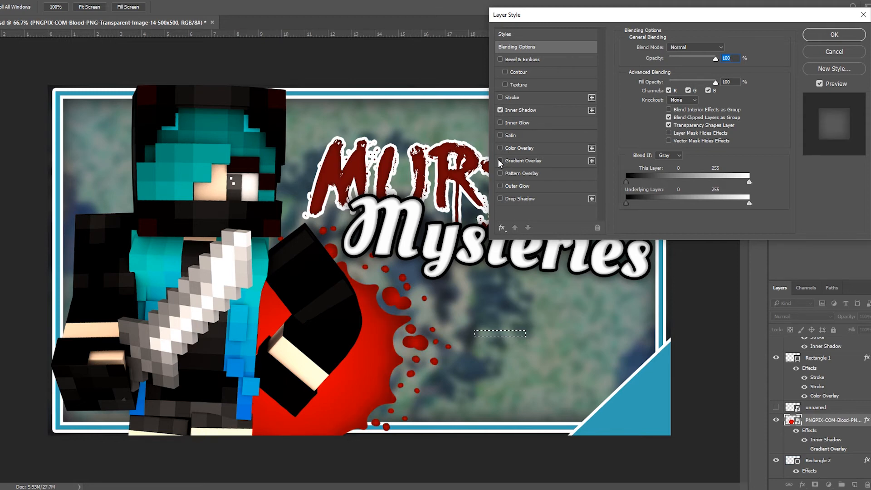
{"action": "left_click", "coordinate": [500, 160]}
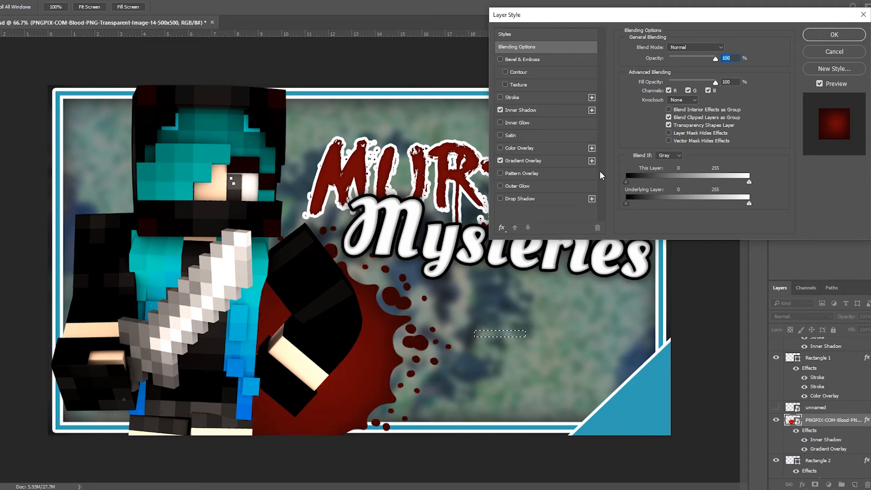
{"action": "left_click", "coordinate": [523, 160]}
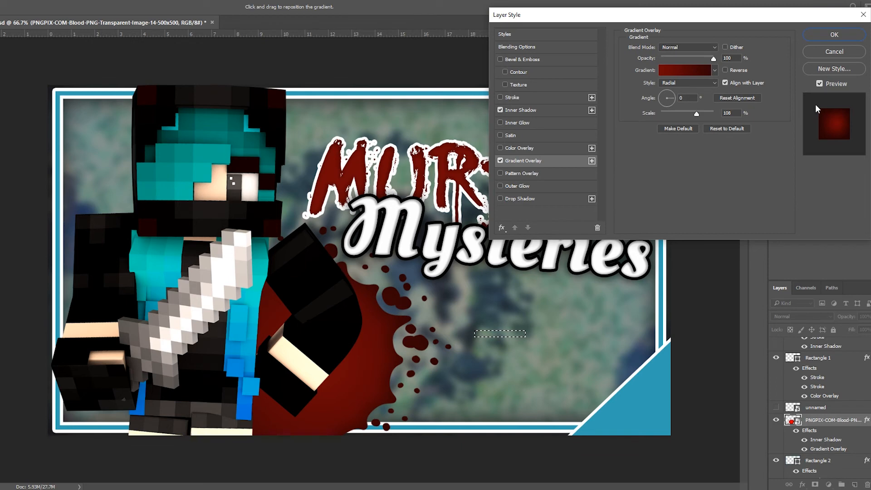
{"action": "mouse_move", "coordinate": [346, 270]}
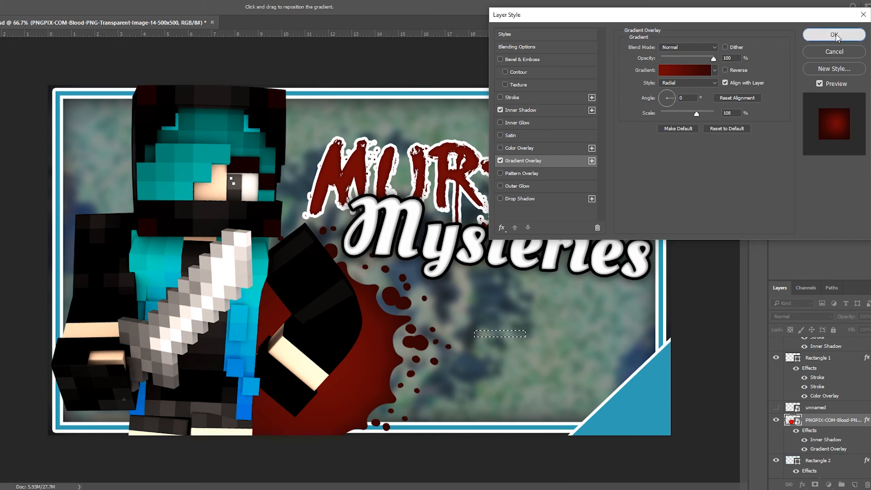
{"action": "left_click", "coordinate": [833, 35]}
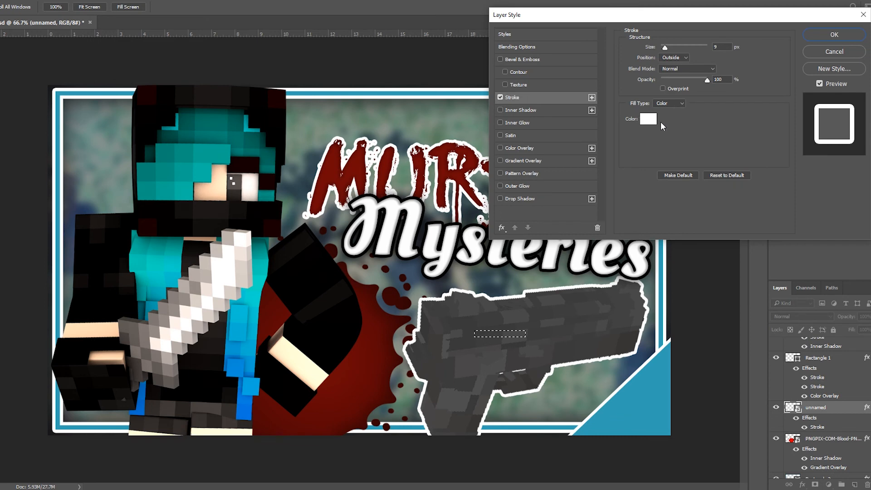
Give the gun render a black stroke, inner shadow and drop shadow
{"action": "left_click", "coordinate": [648, 118]}
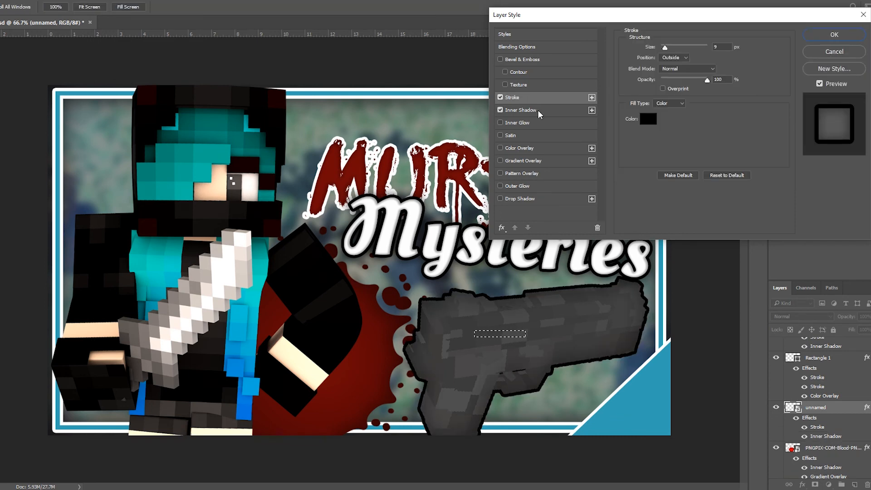
{"action": "left_click", "coordinate": [500, 198]}
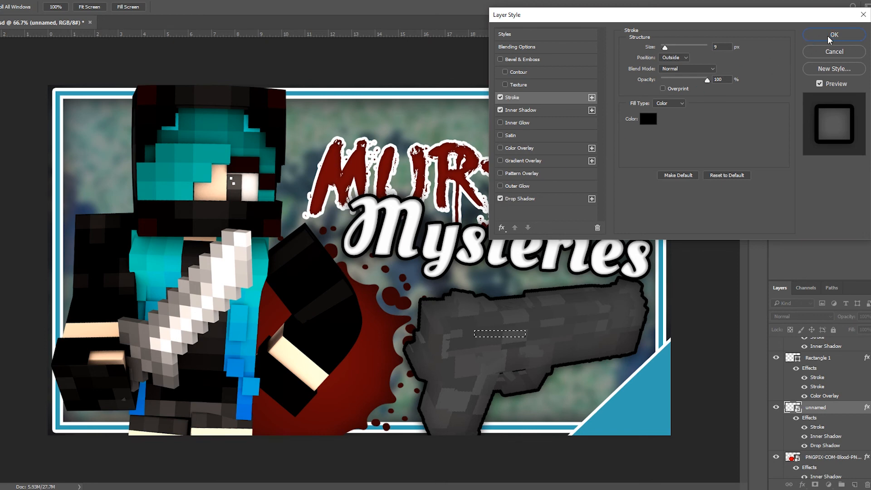
{"action": "left_click", "coordinate": [833, 34]}
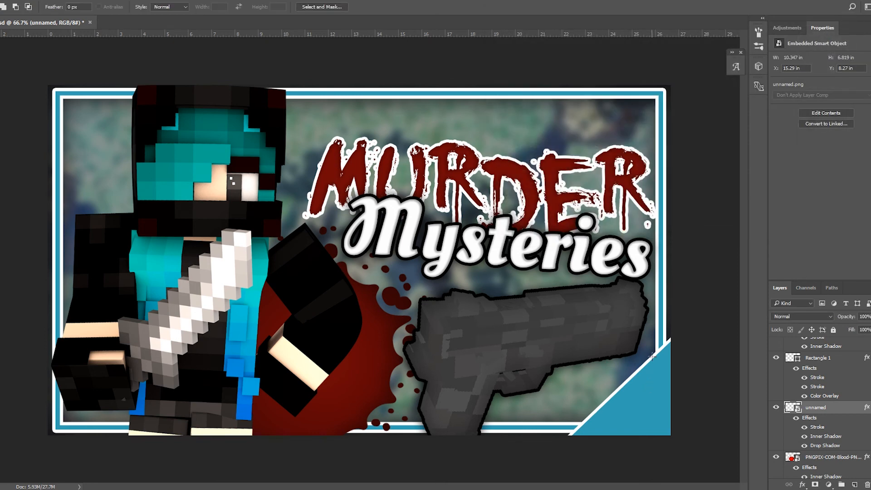